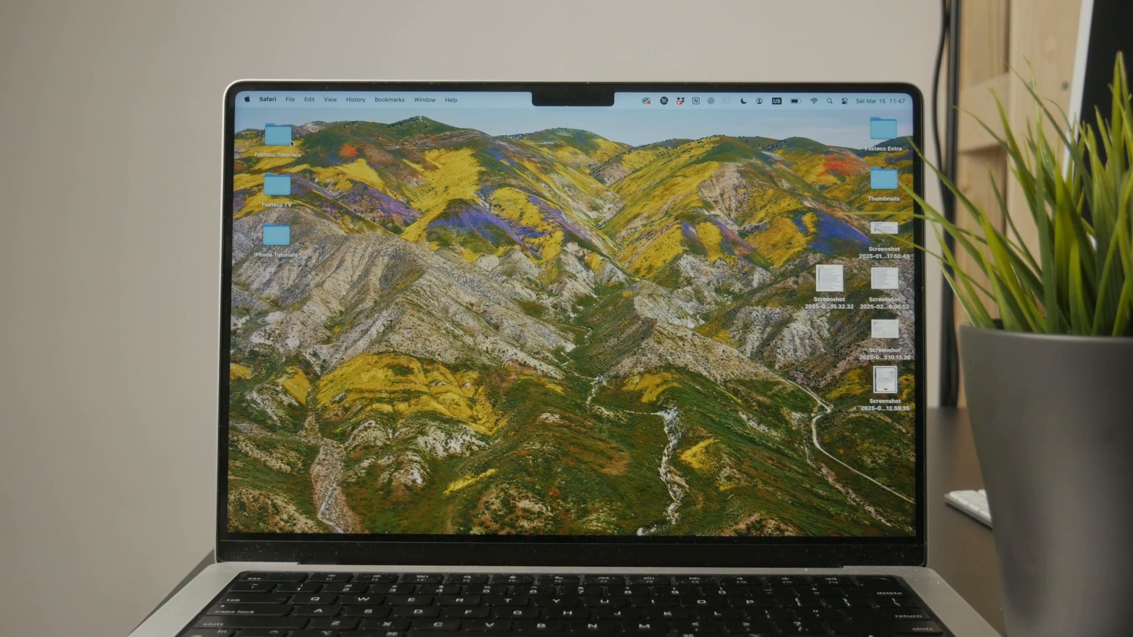
Open the iPhone Tutorials folder from the desktop.
double_click(273, 235)
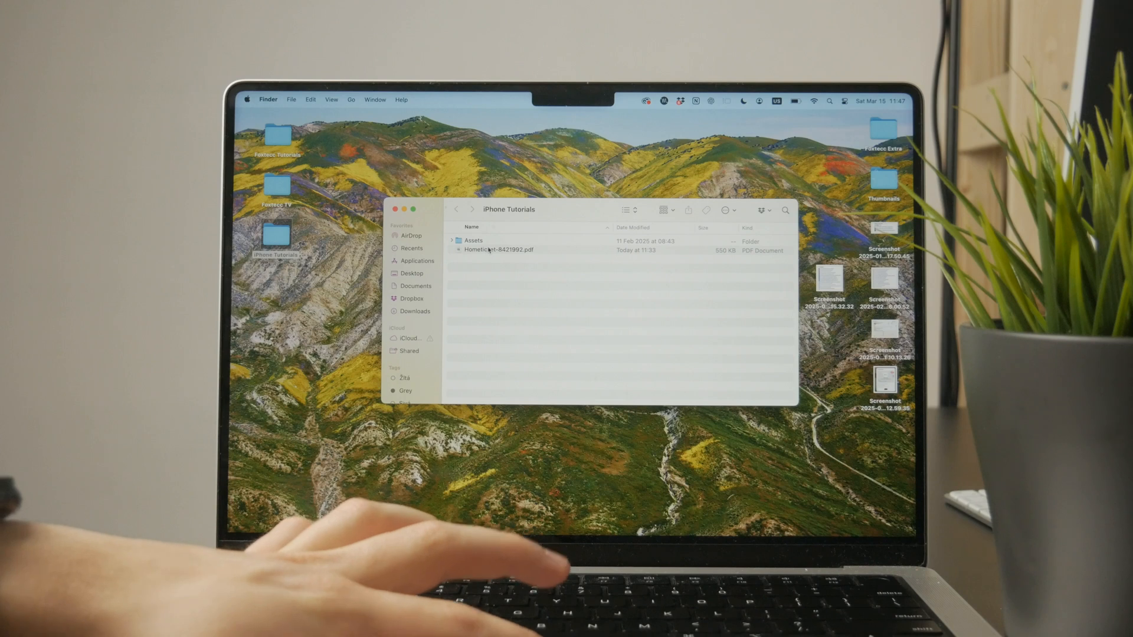
left_click(497, 249)
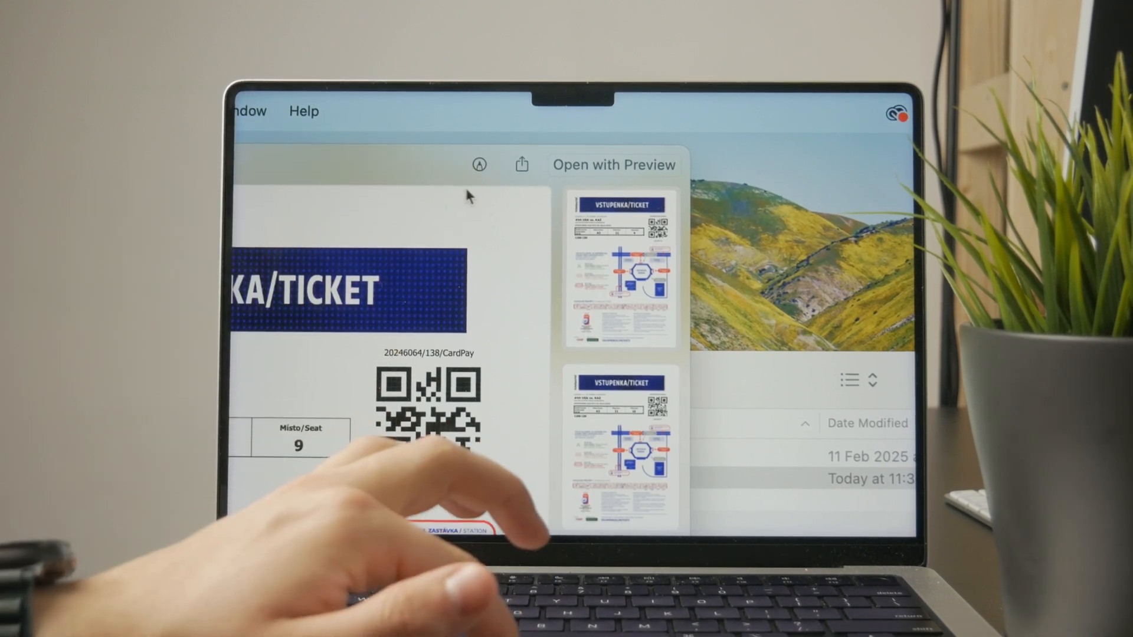
Enter Markup on the ticket and switch to the Sketch freehand tool.
left_click(613, 164)
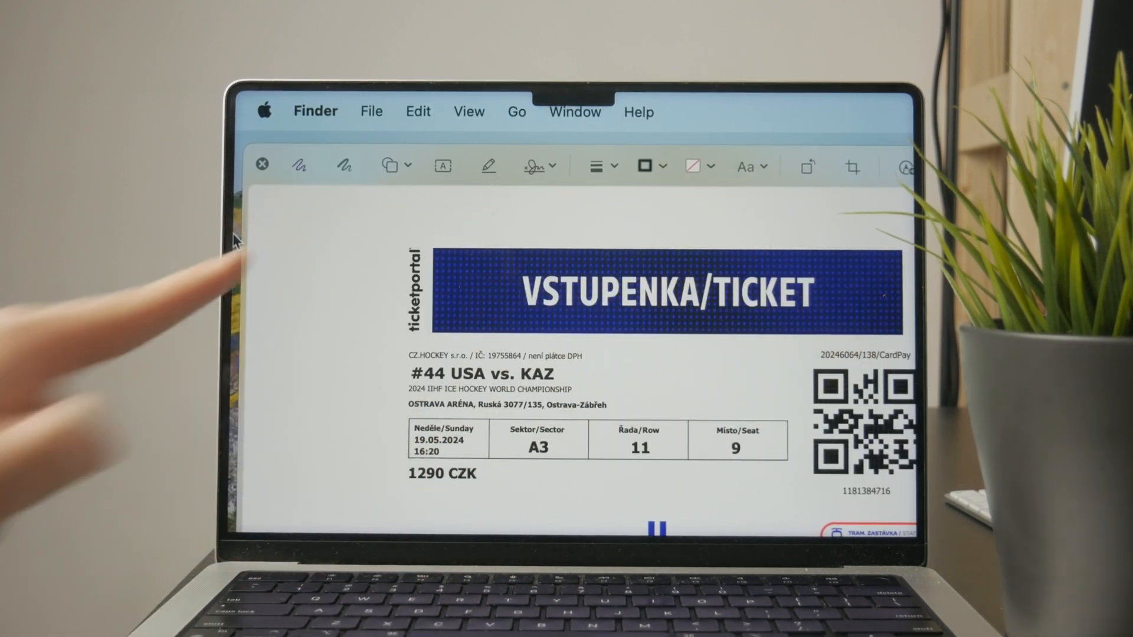
mouse_move(238, 238)
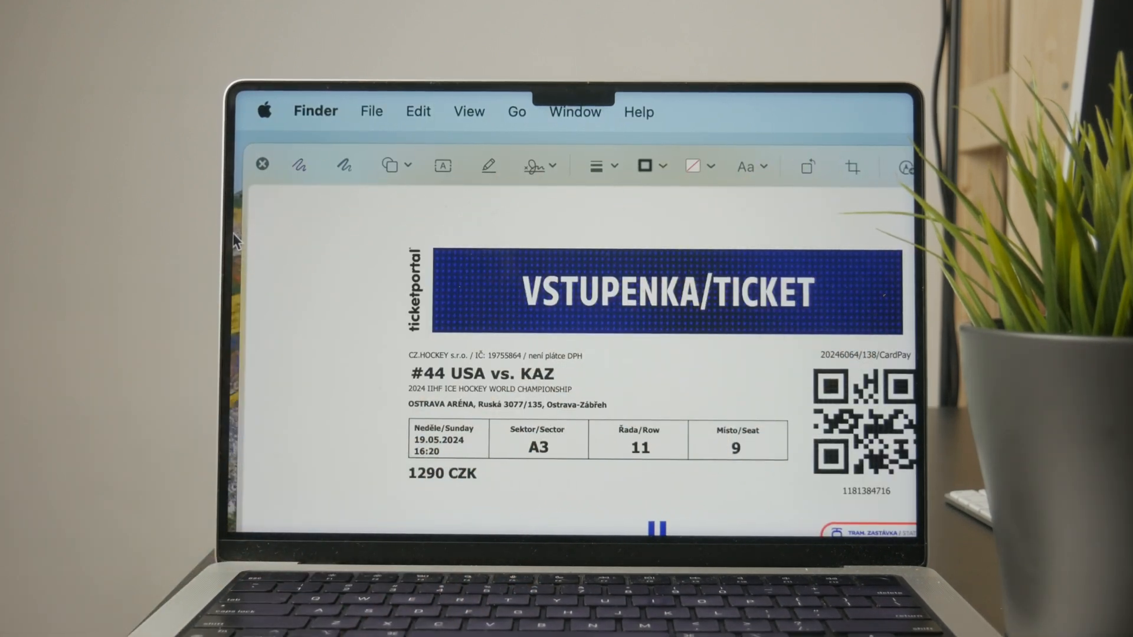
left_click(538, 166)
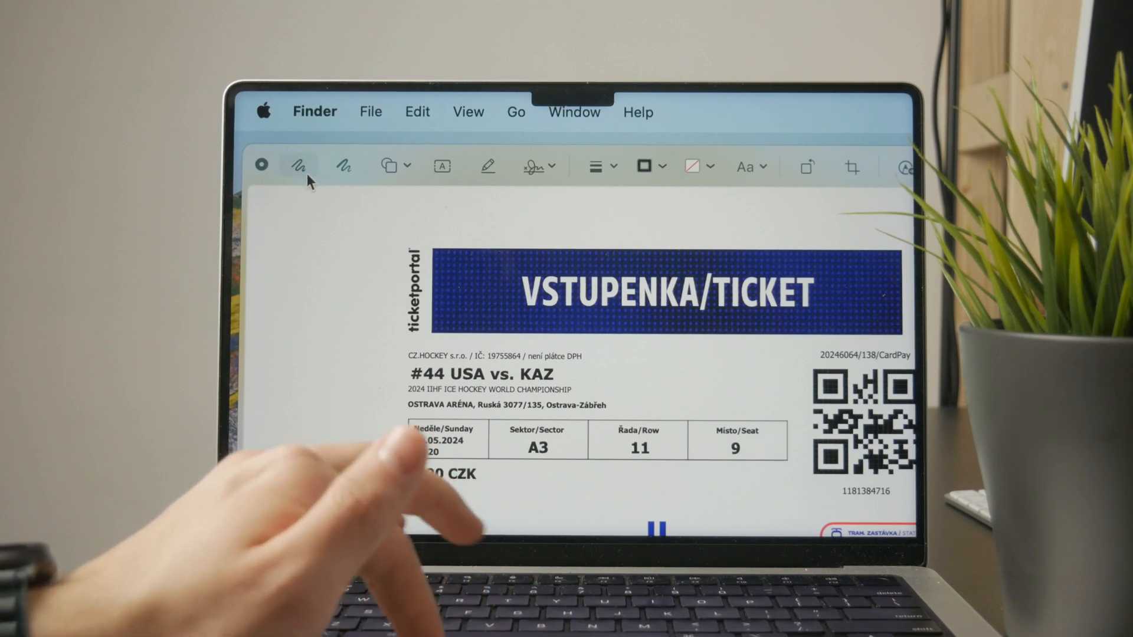
mouse_move(347, 250)
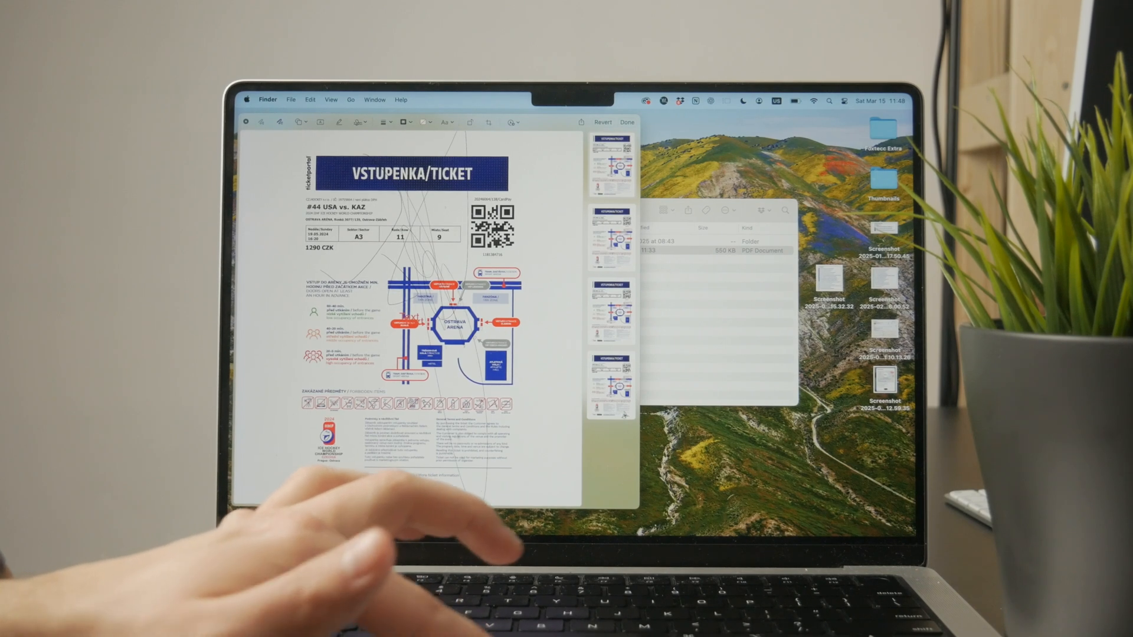
Pick a different scribble line thickness and save the markup with Done.
left_click(382, 121)
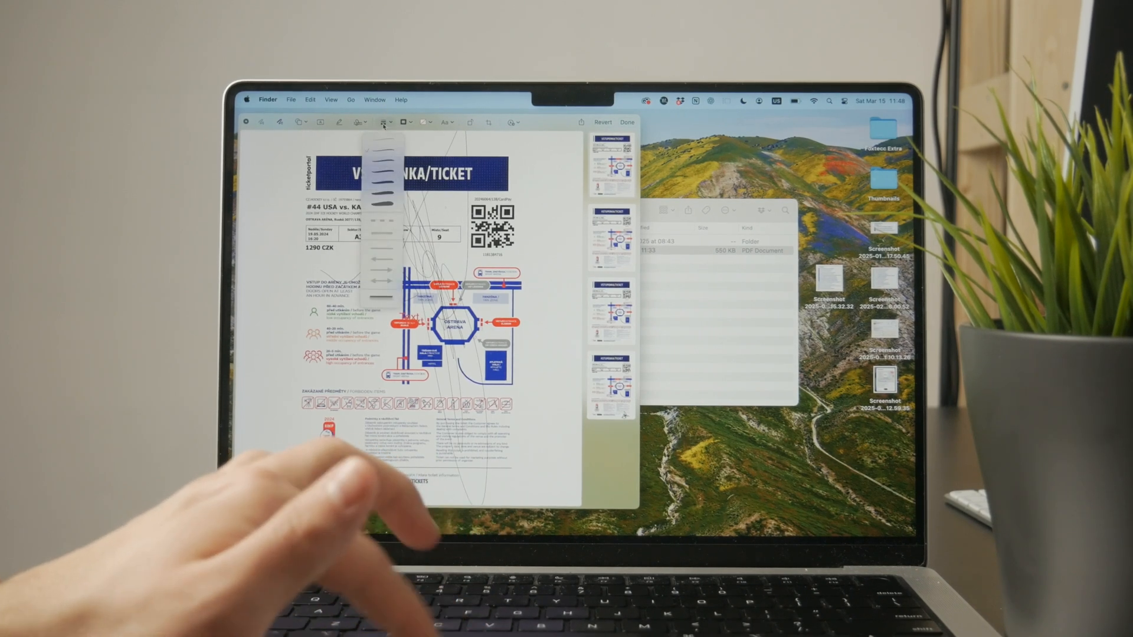
left_click(382, 121)
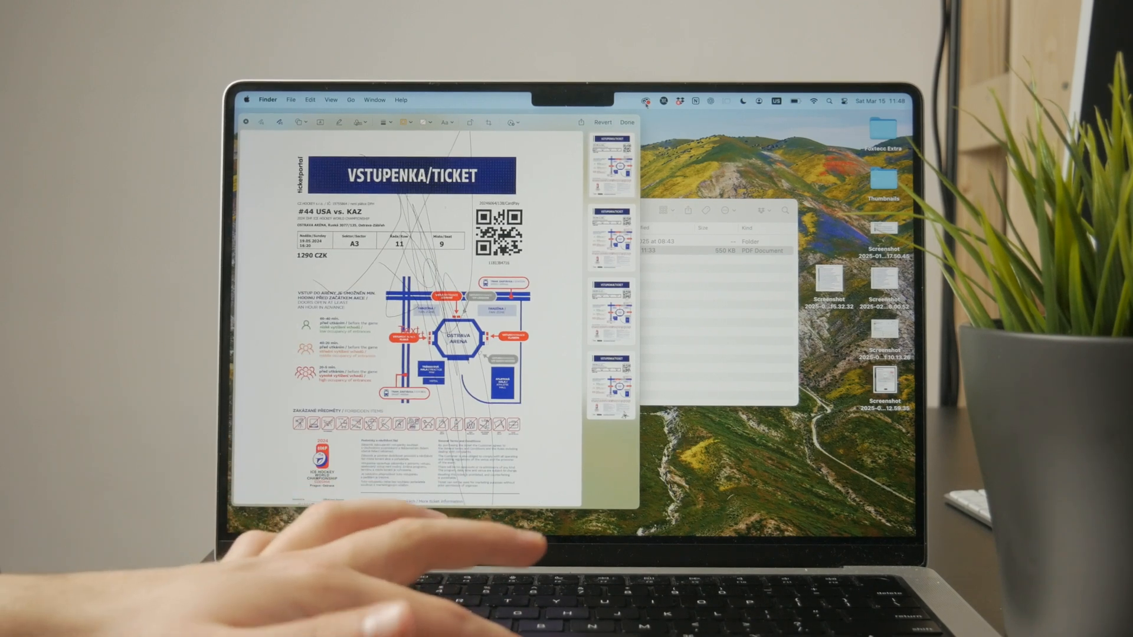
left_click(625, 122)
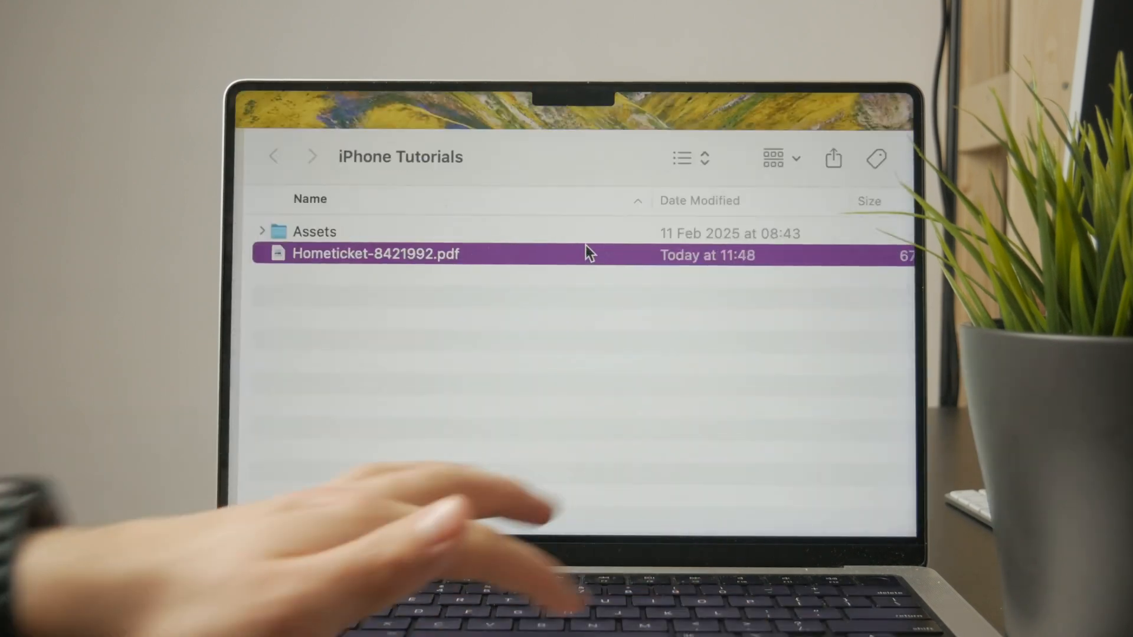
mouse_move(441, 261)
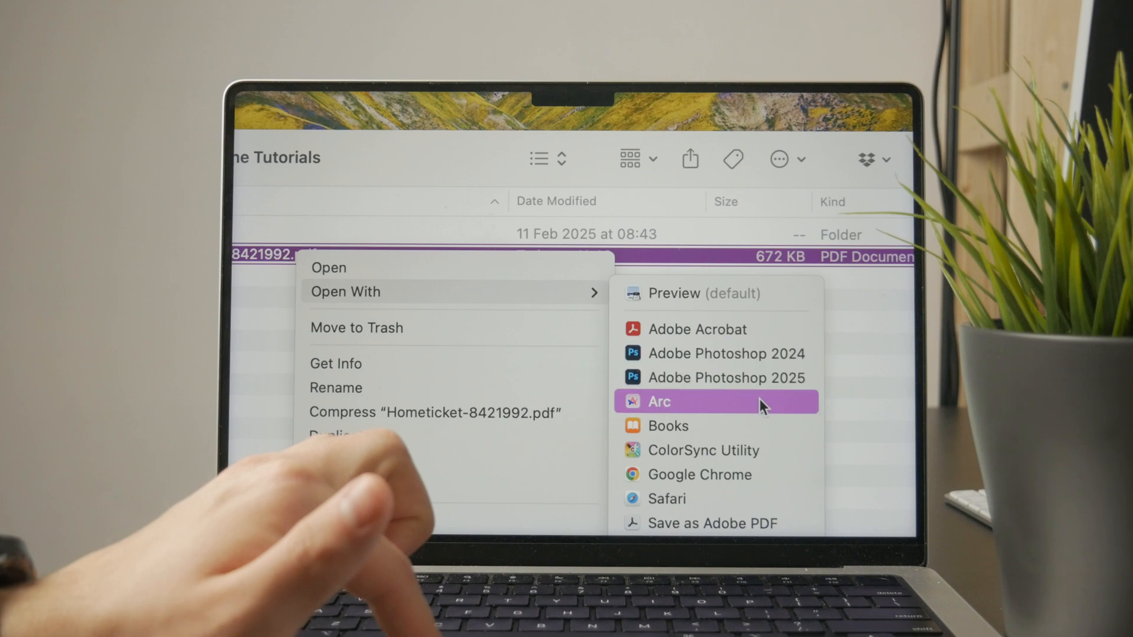
mouse_move(744, 354)
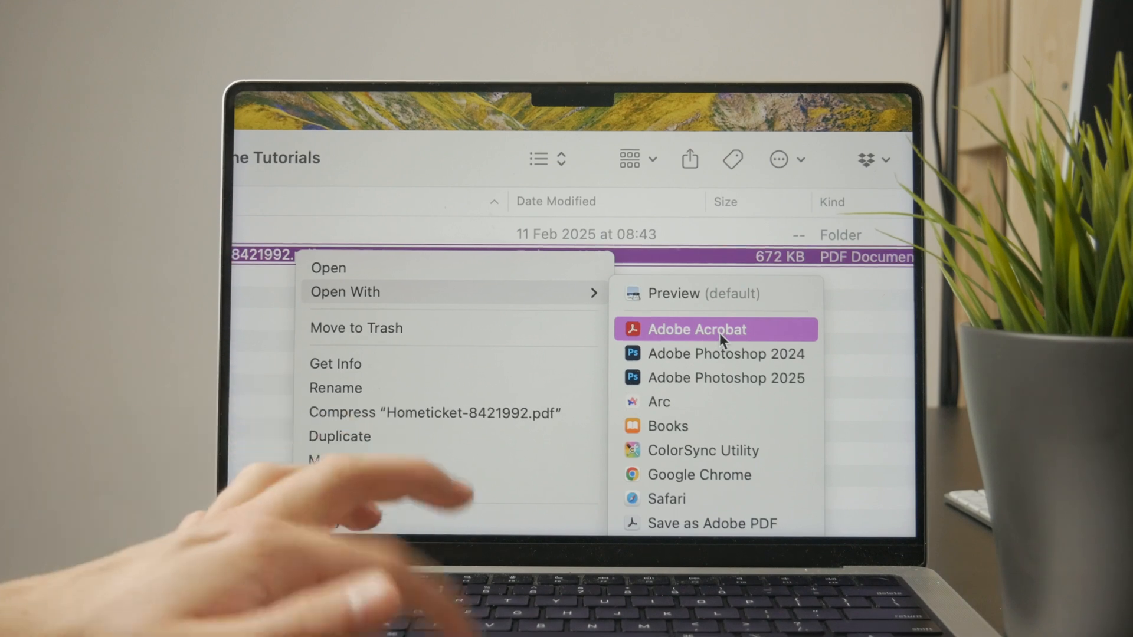
Open the ticket PDF with Adobe Acrobat via Open With.
left_click(696, 329)
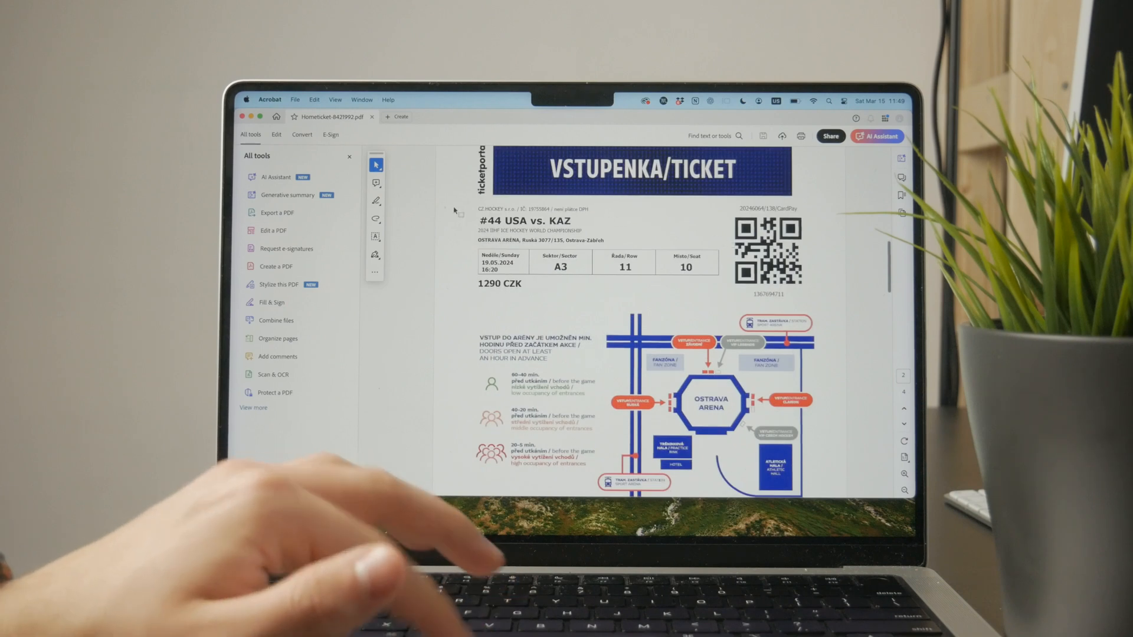
Select the Draw tool, dismiss the What's New popup, and draw red lines.
left_click(375, 219)
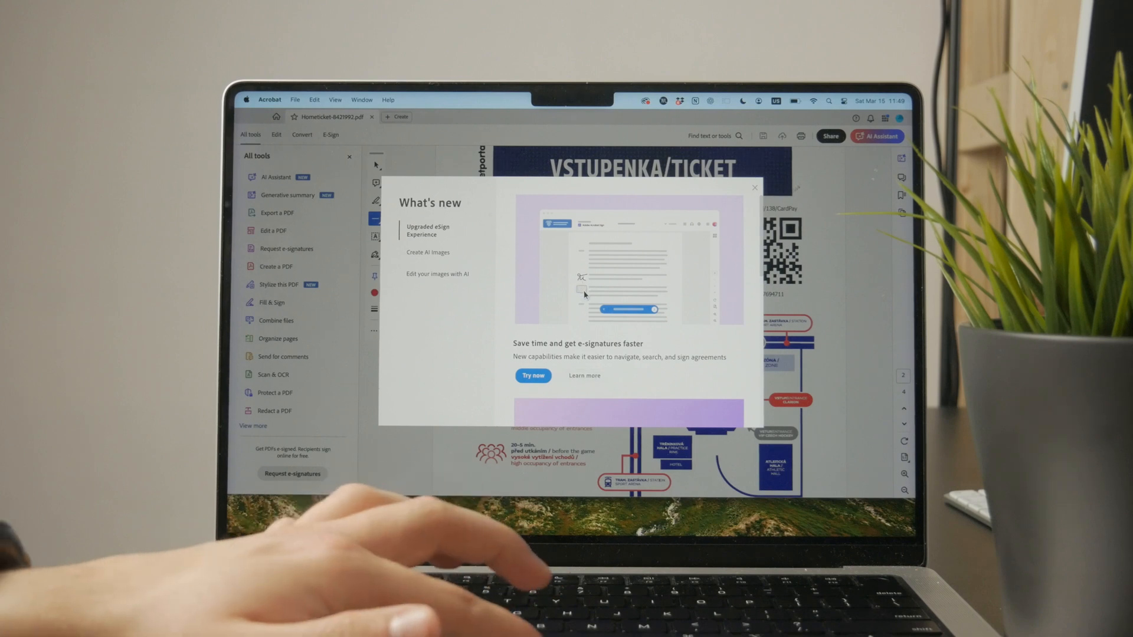
left_click(754, 188)
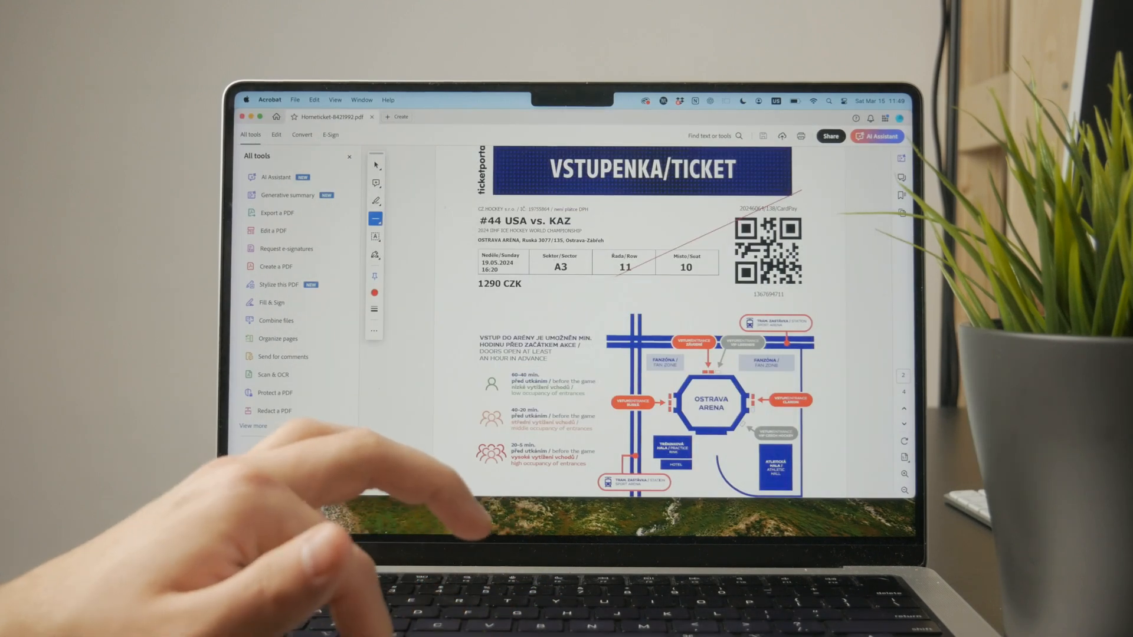
left_click(830, 136)
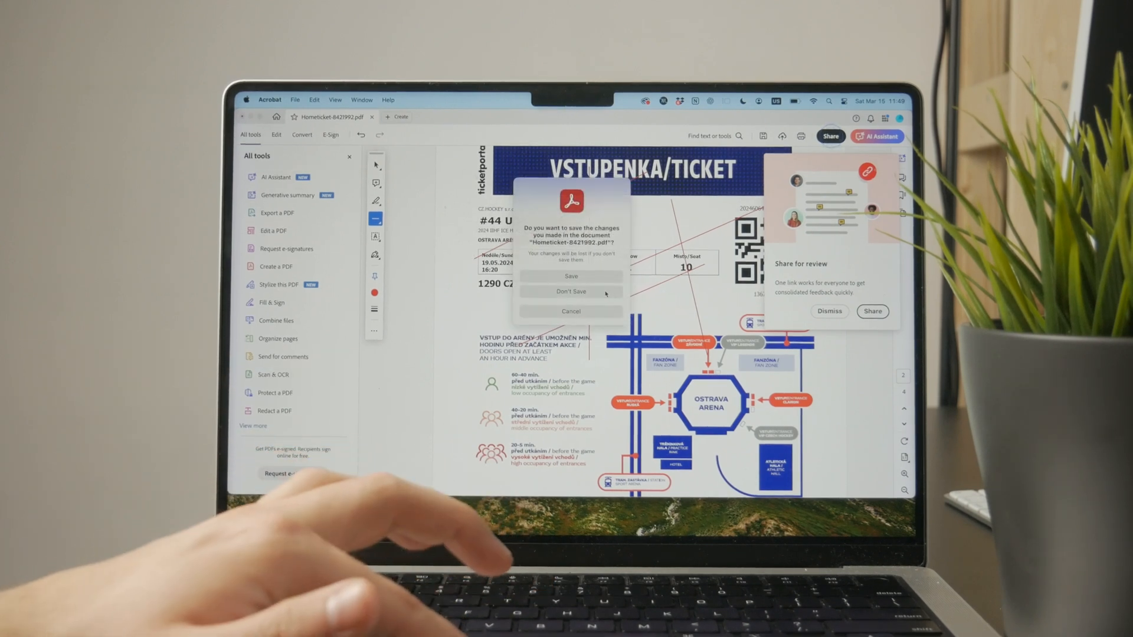
Discard the ticket changes with Don't Save and close the iPhone Tutorials window.
left_click(571, 291)
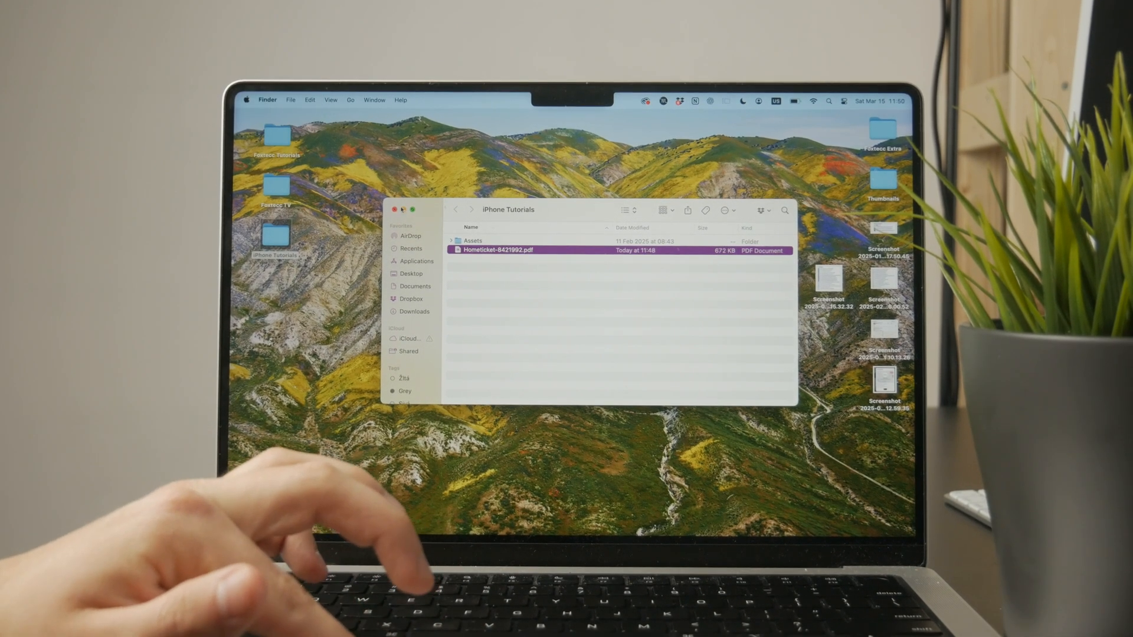
left_click(395, 209)
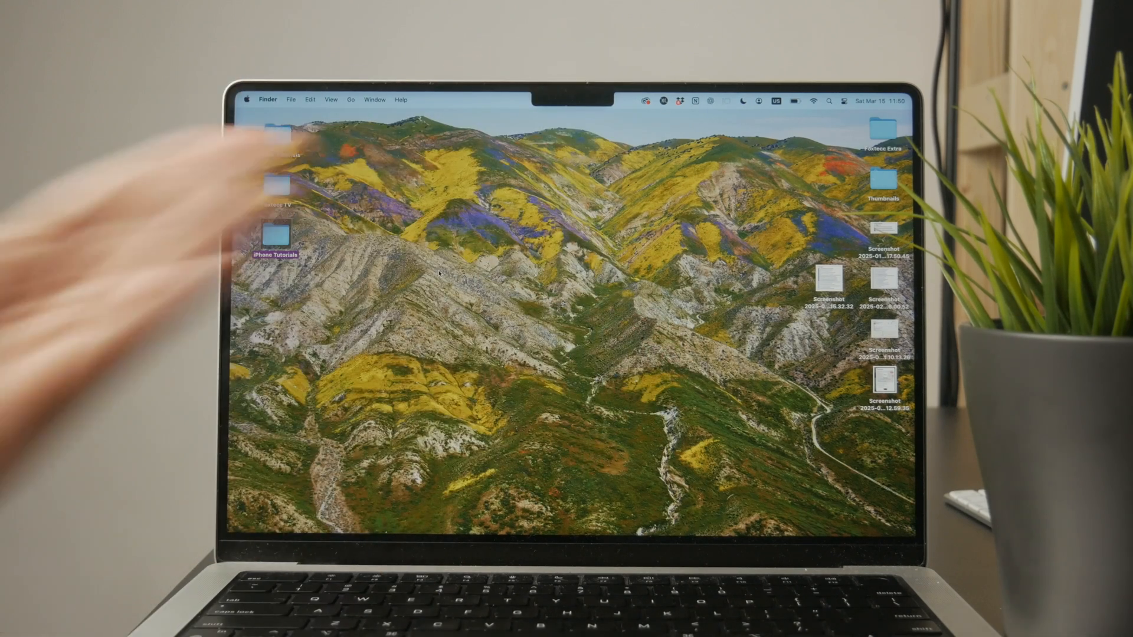